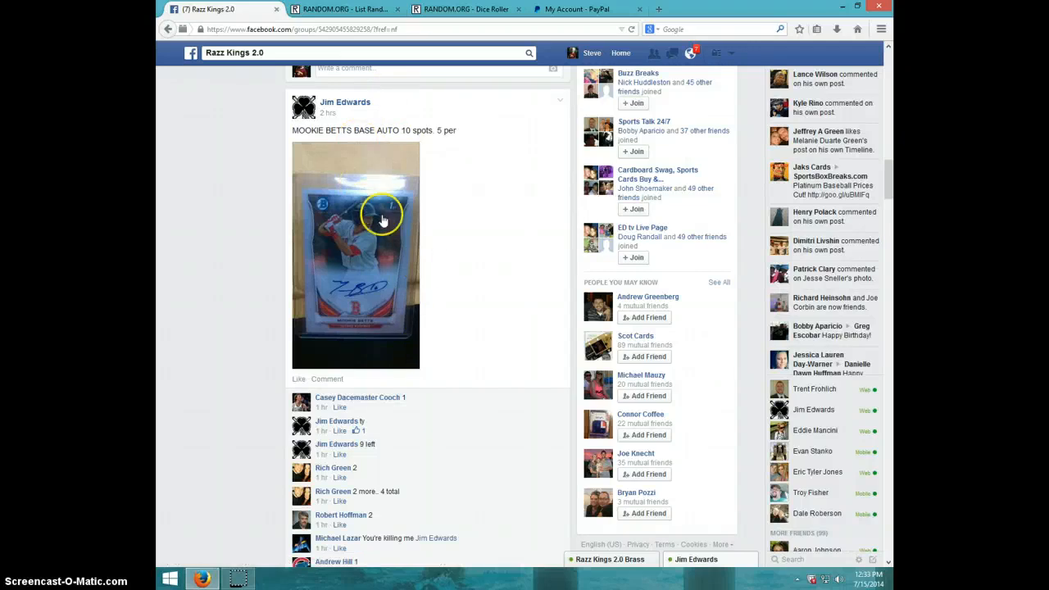
mouse_move(381, 315)
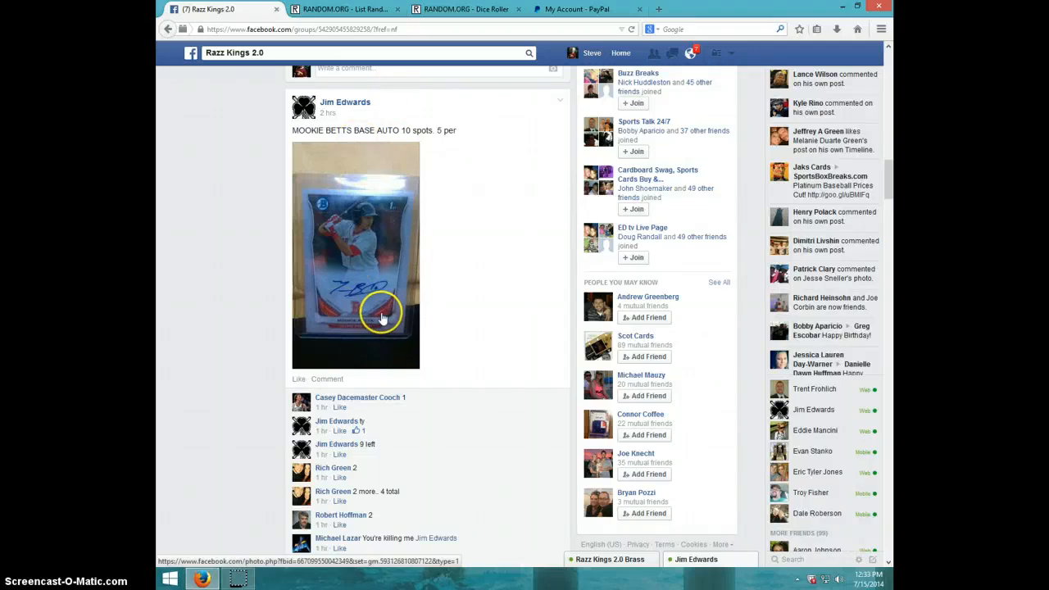
Step: Post a 'LIVE' comment under the name-list post in the Facebook group
scroll("down", 3)
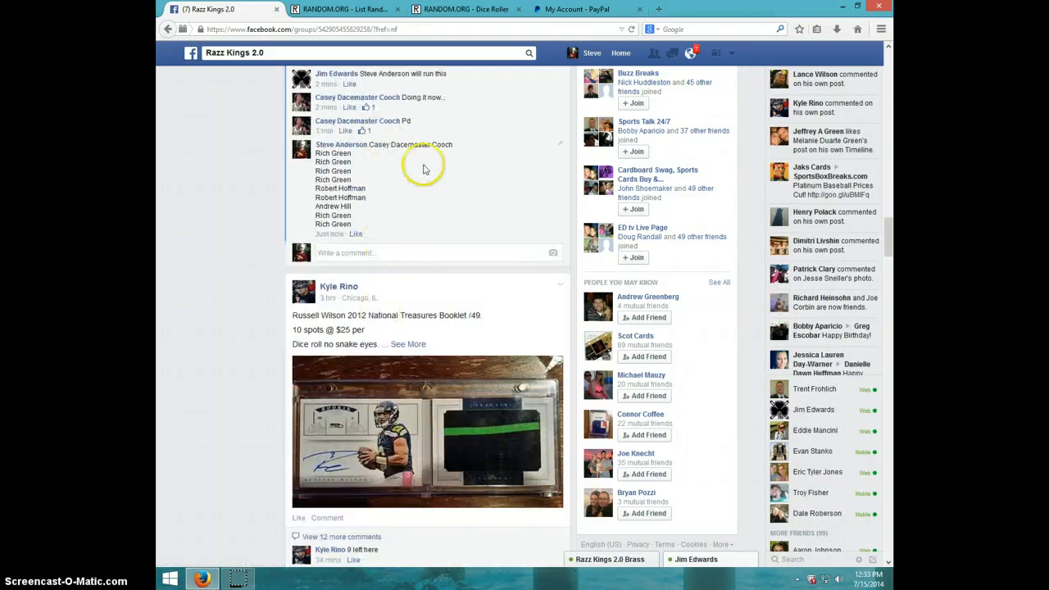
left_click(383, 253)
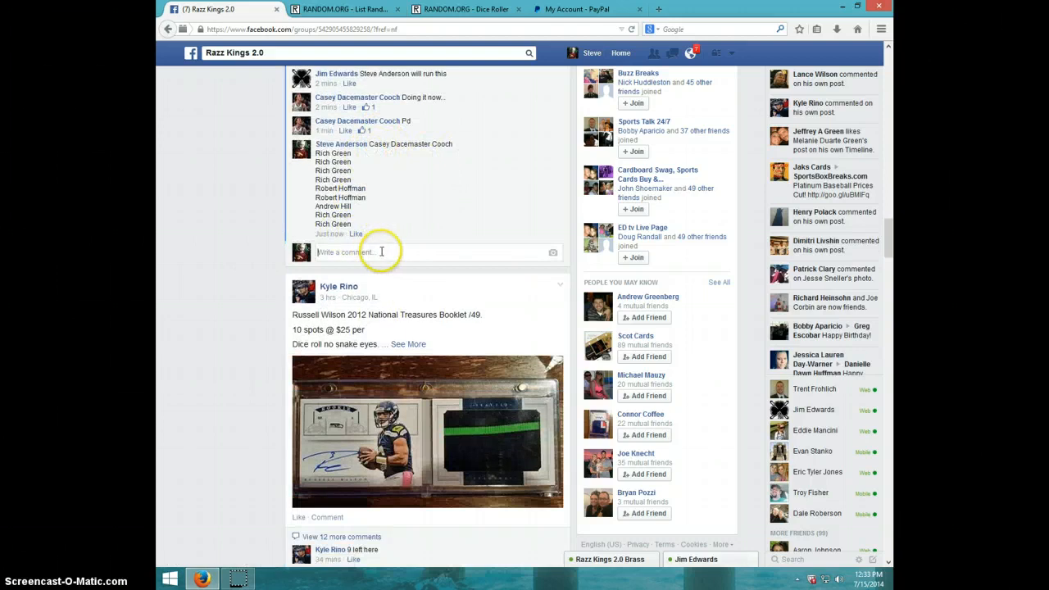
type("Li")
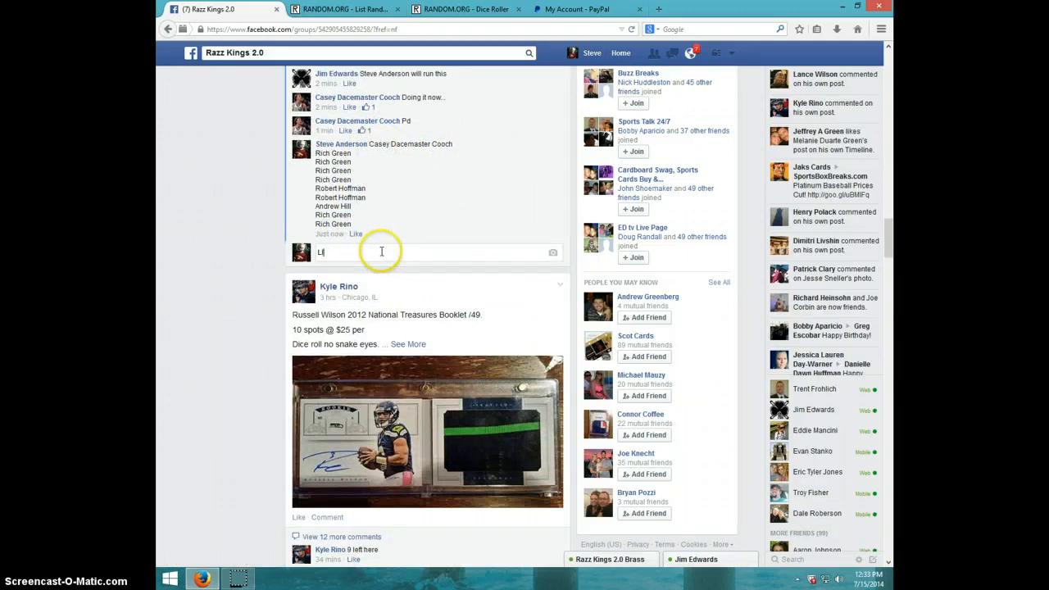
key("Return")
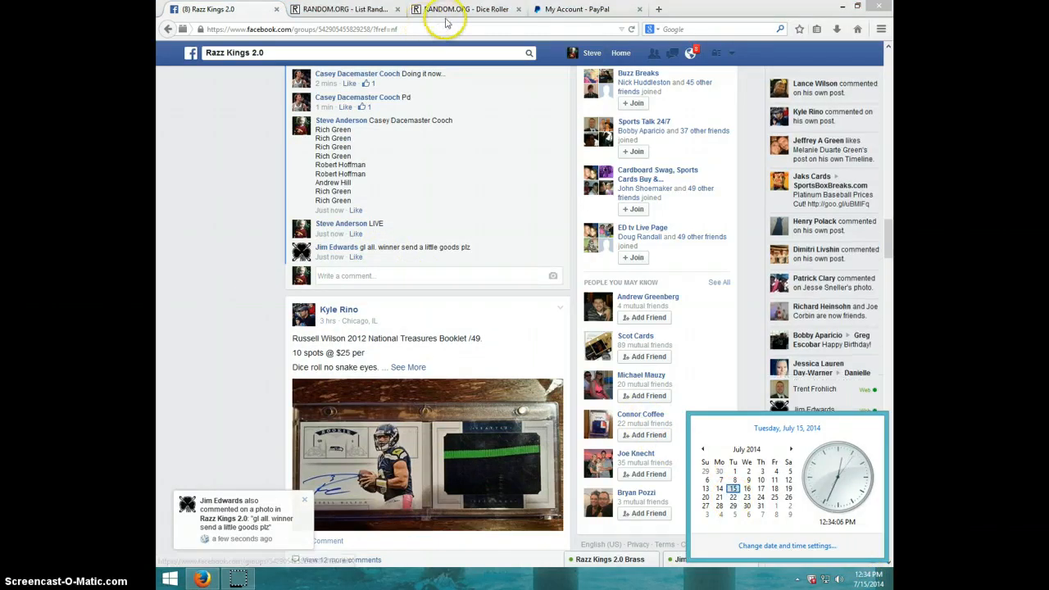
Step: Roll the two virtual dice on the Dice Roller, then return to the List Randomizer
left_click(462, 10)
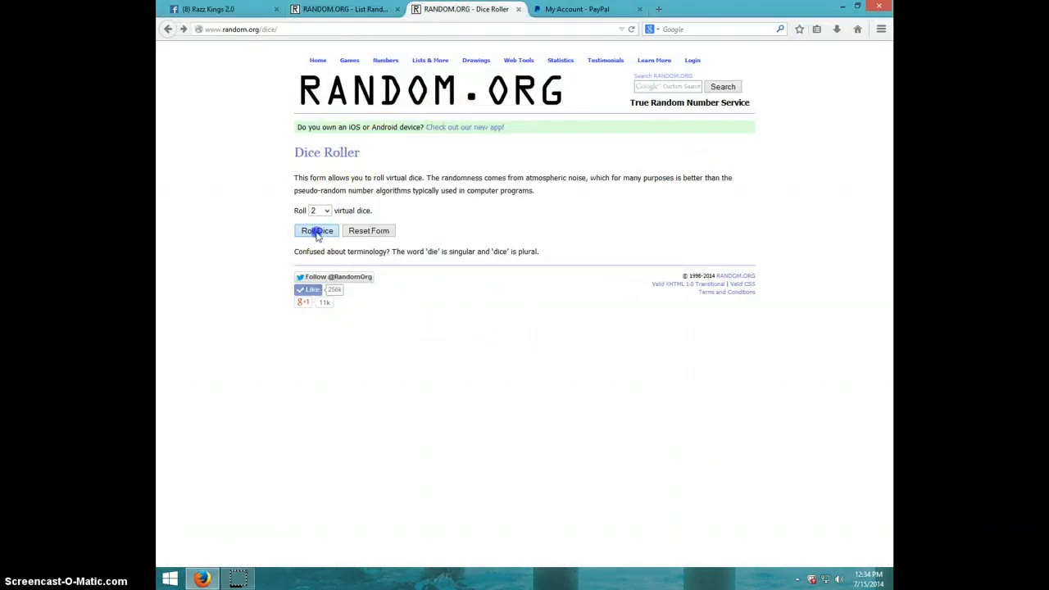
left_click(315, 230)
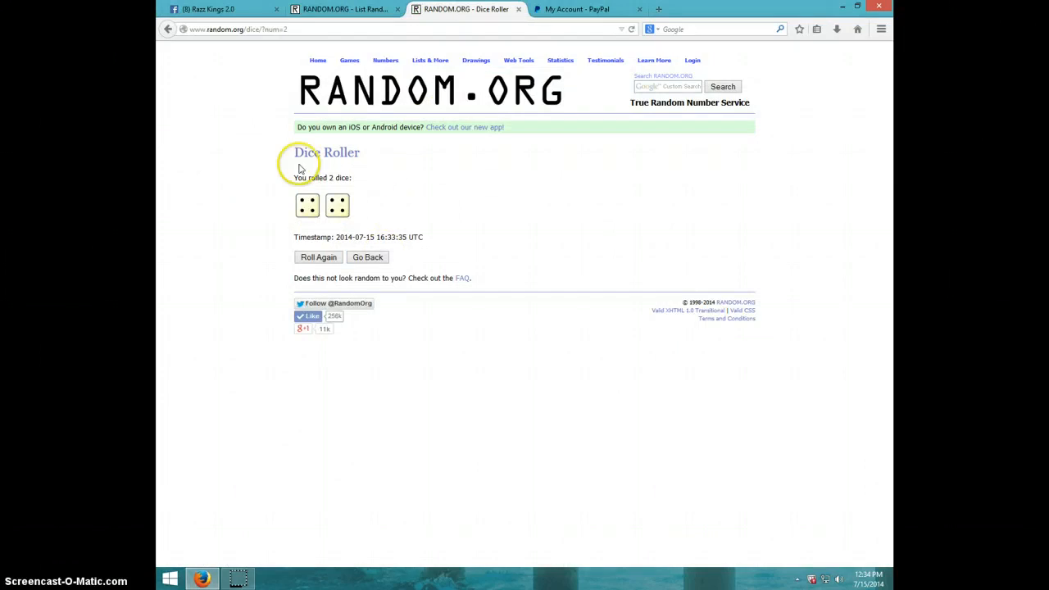
left_click(344, 10)
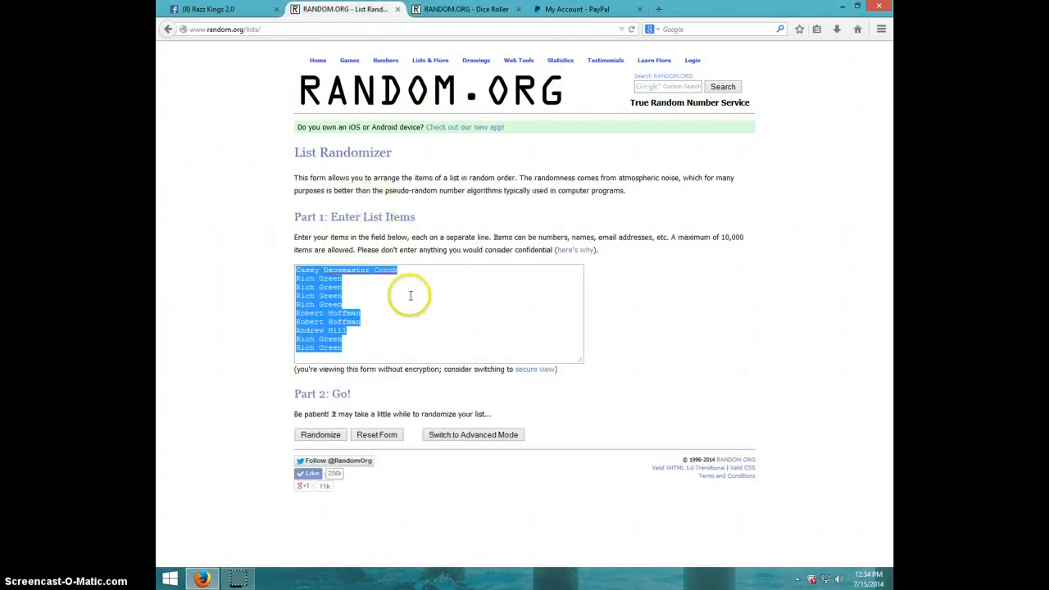
left_click(410, 295)
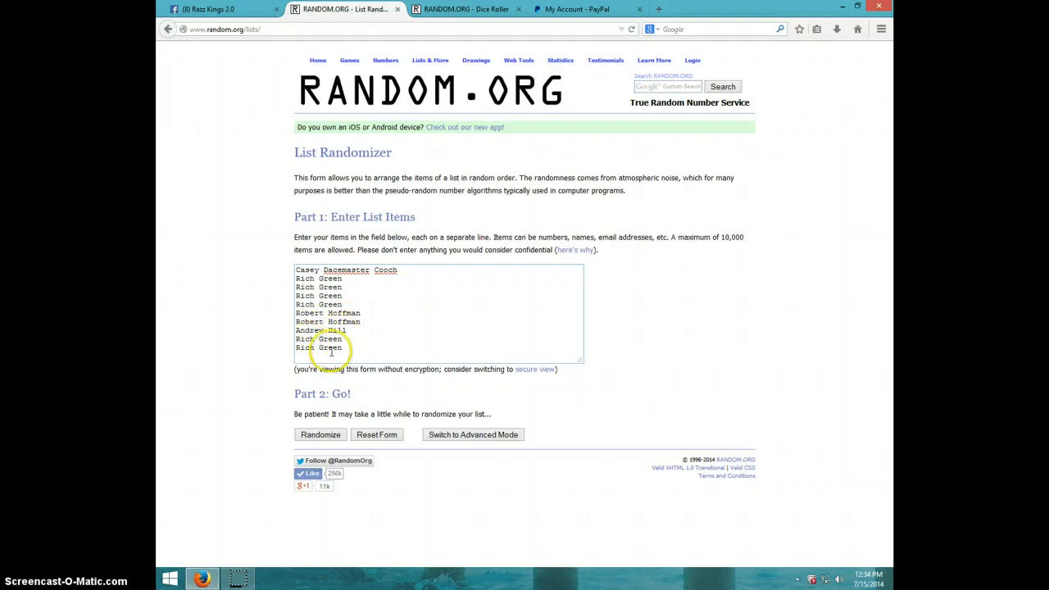
left_click(466, 10)
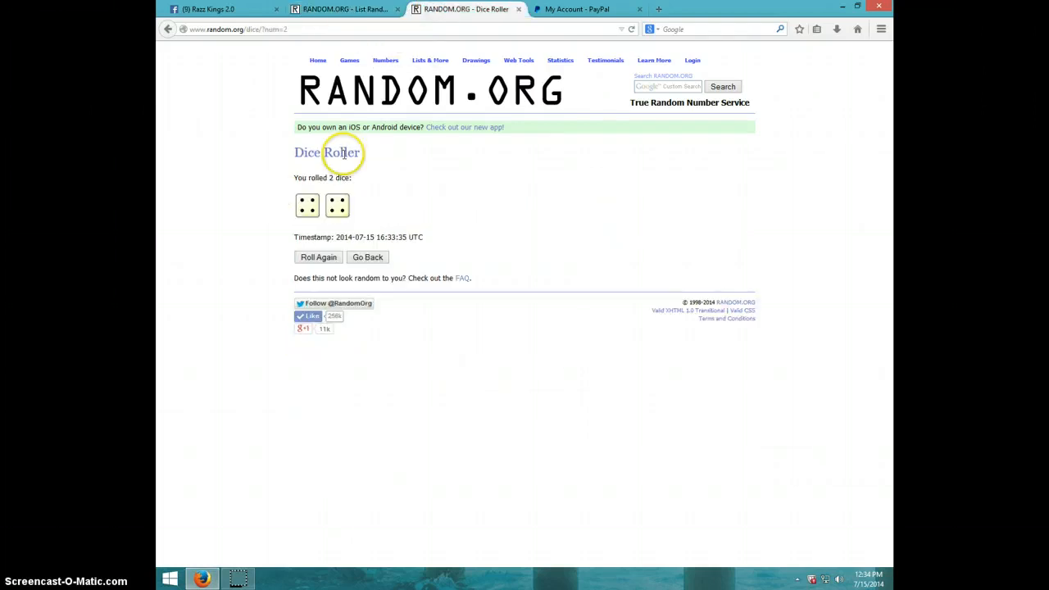
left_click(345, 9)
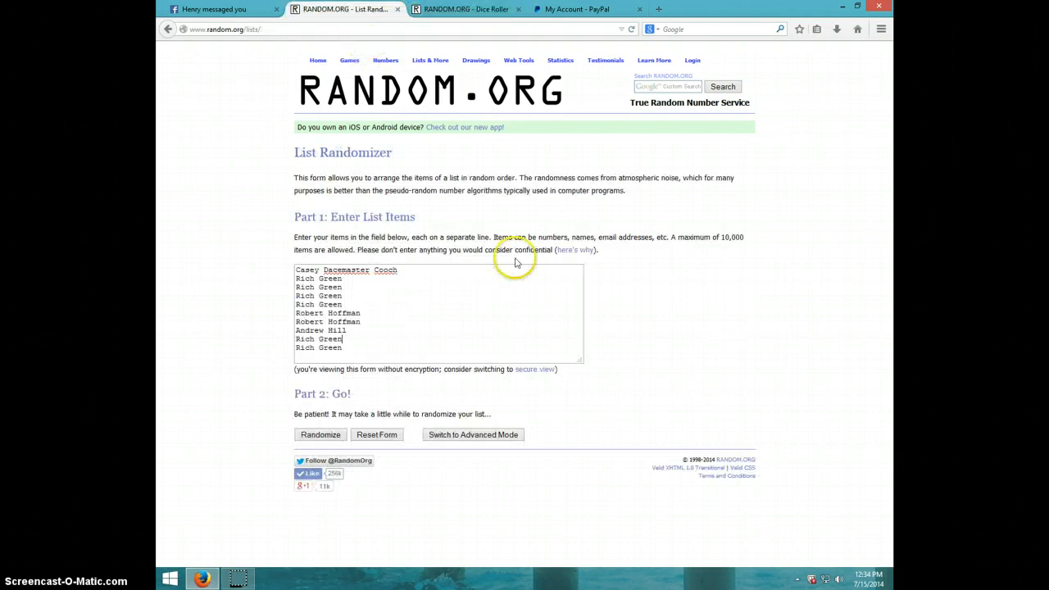
left_click(867, 584)
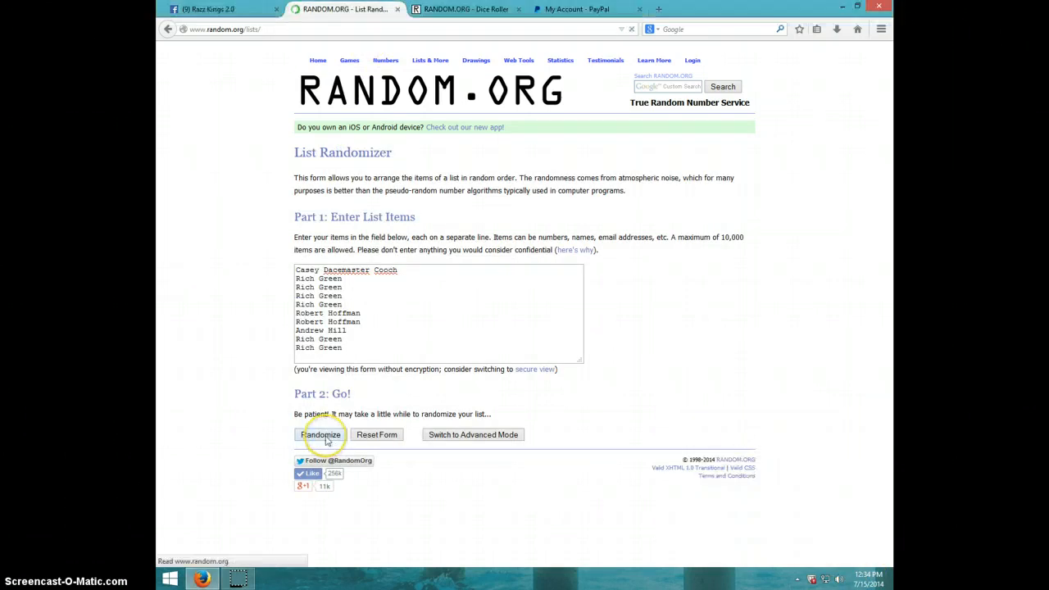
Step: Randomize the ten-name list seven times in a row
left_click(321, 434)
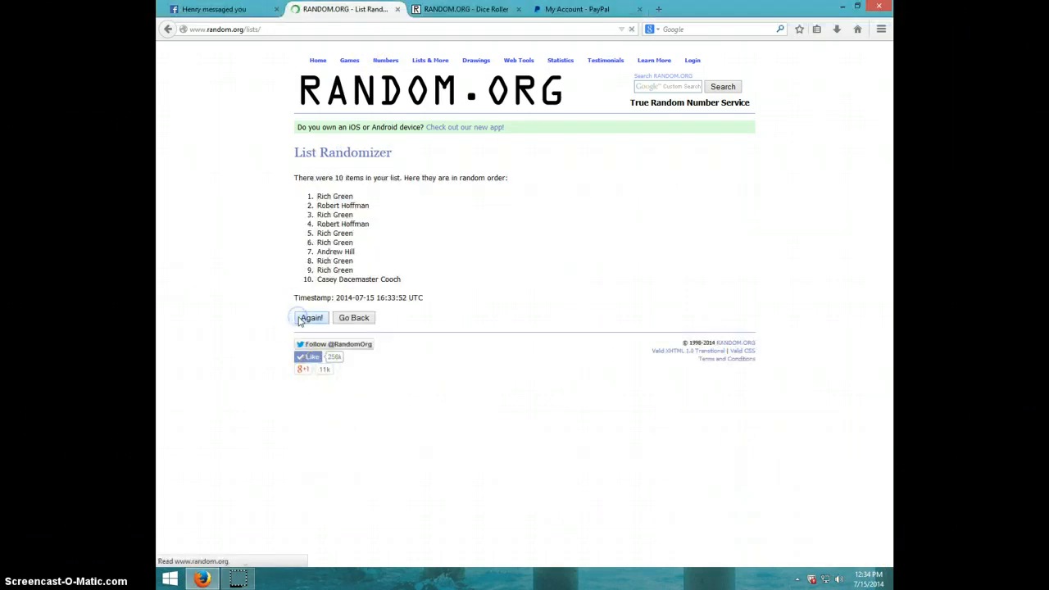
left_click(312, 318)
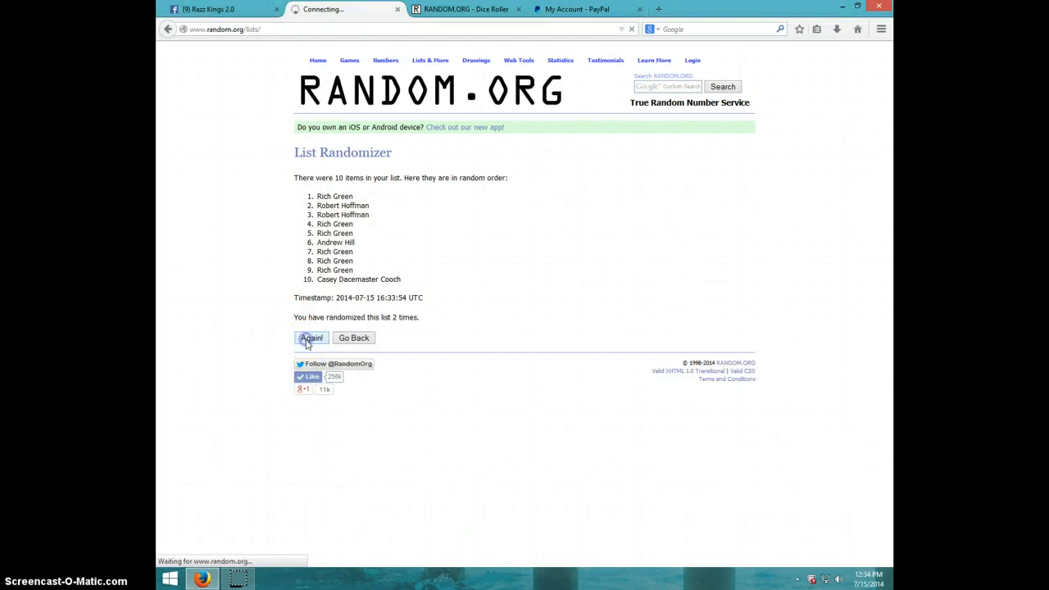
left_click(311, 337)
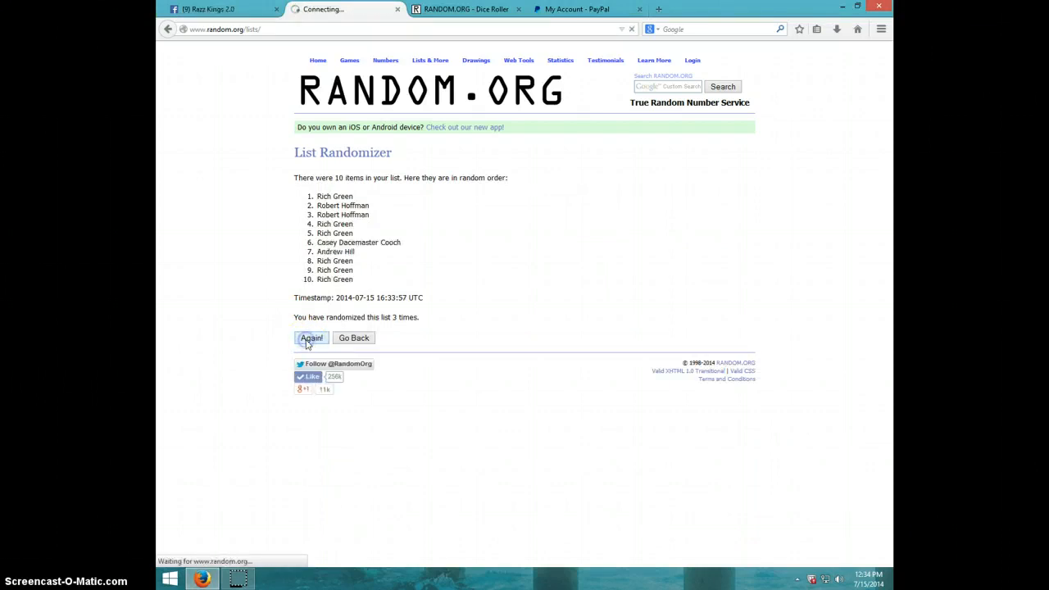
left_click(311, 338)
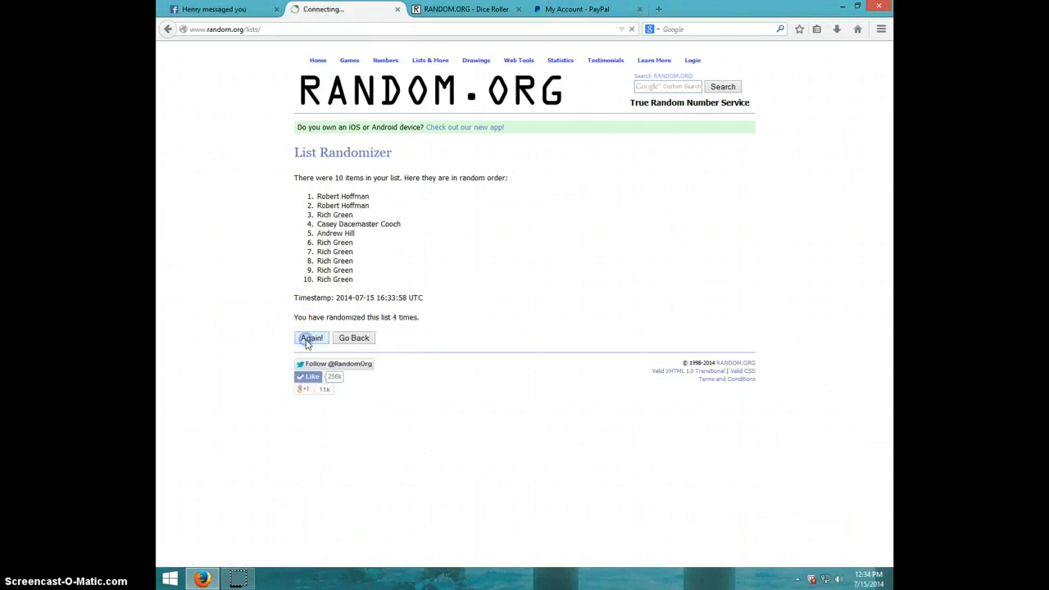
left_click(312, 338)
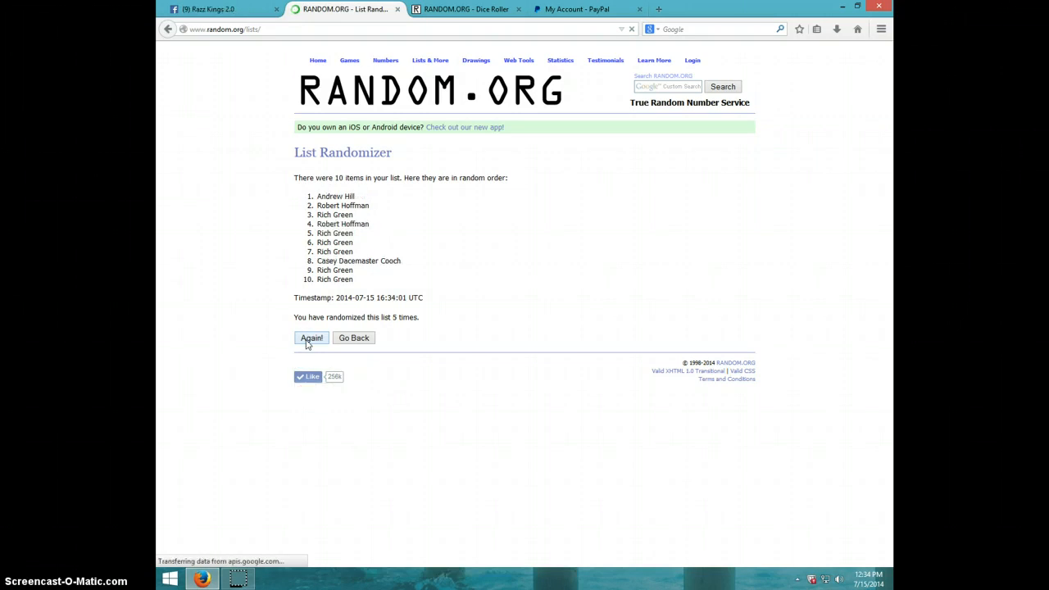
left_click(312, 337)
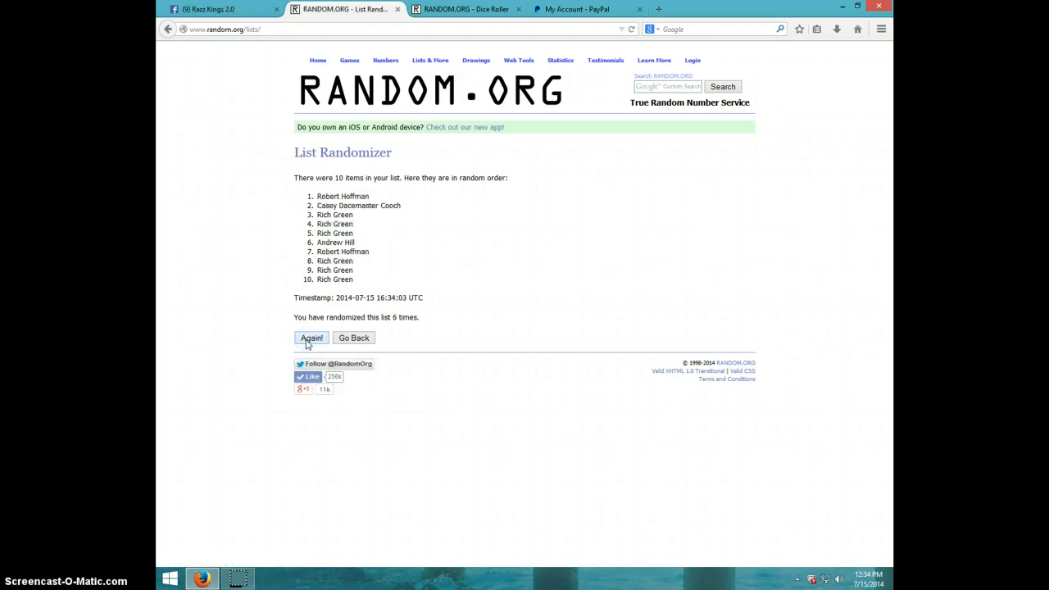
left_click(312, 338)
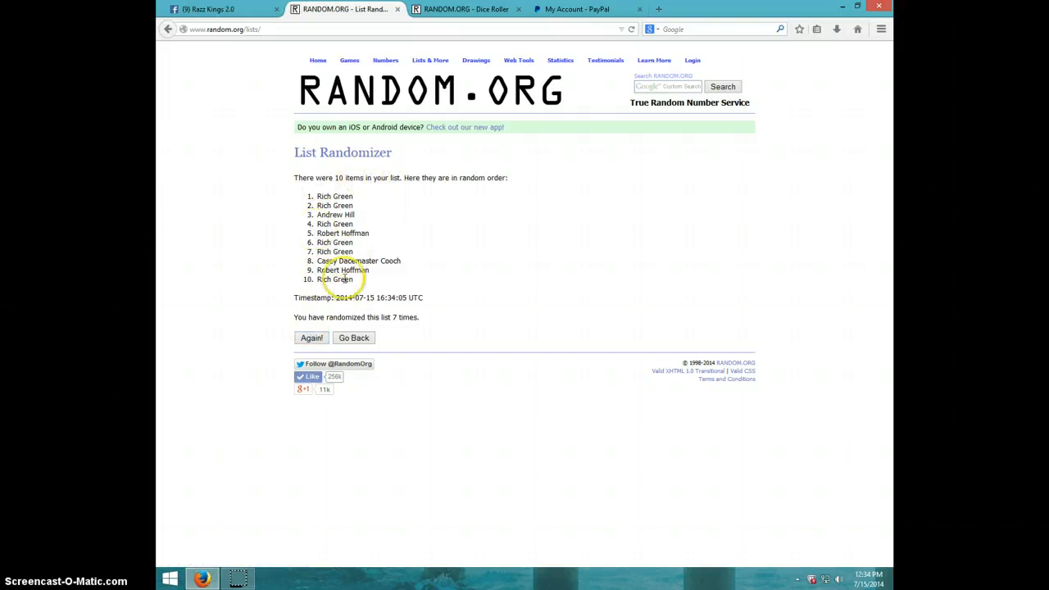
left_click(466, 10)
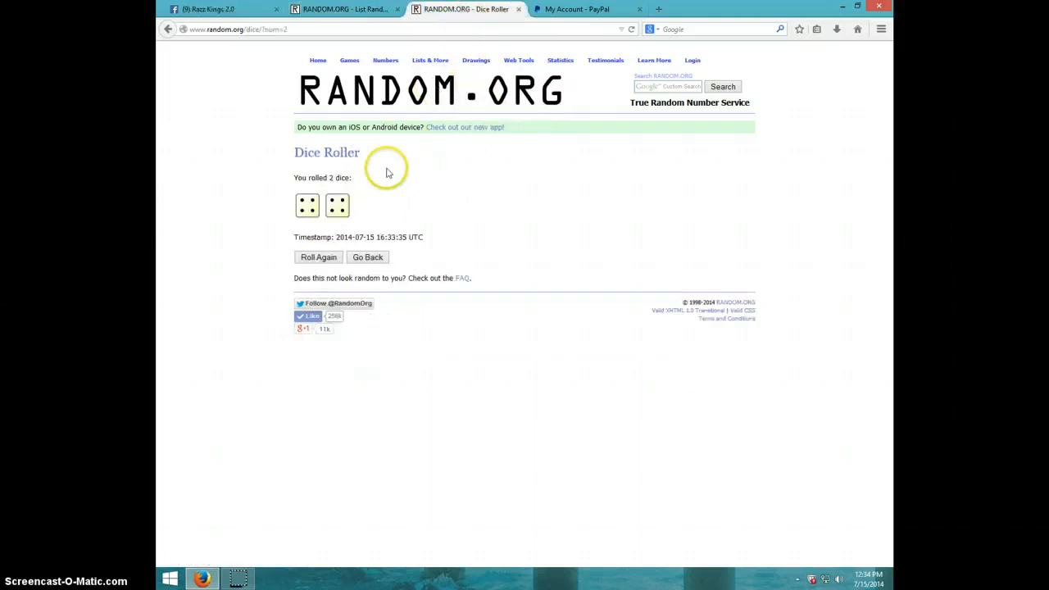
left_click(345, 10)
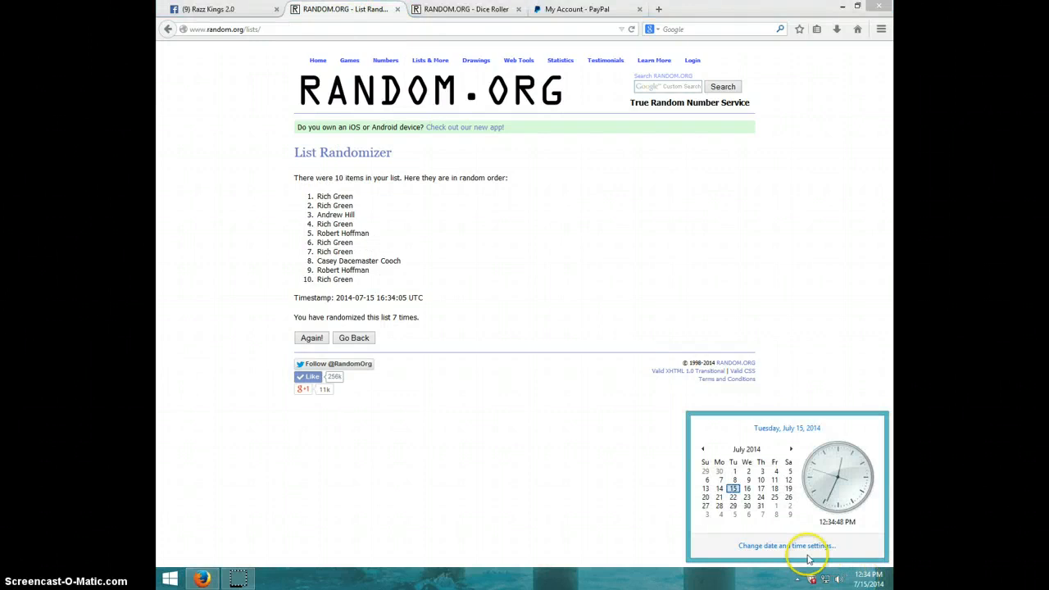
mouse_move(312, 337)
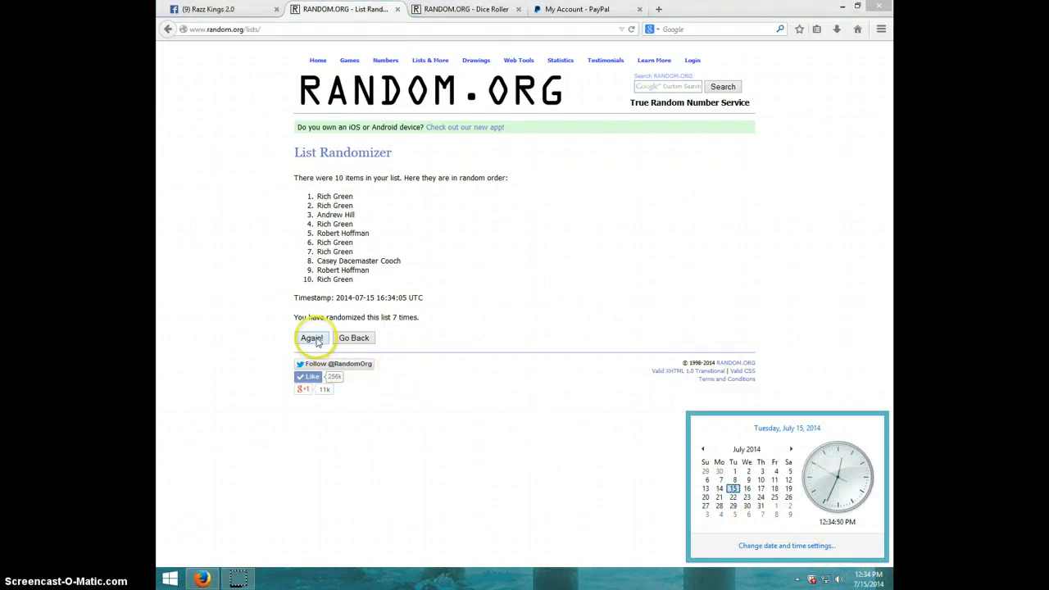
left_click(312, 337)
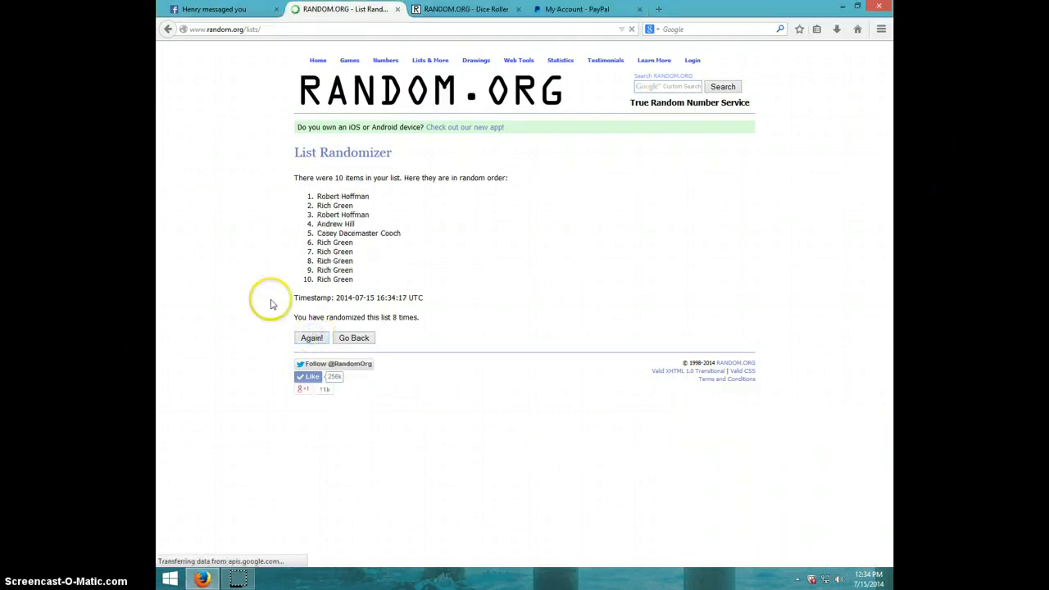
double_click(343, 197)
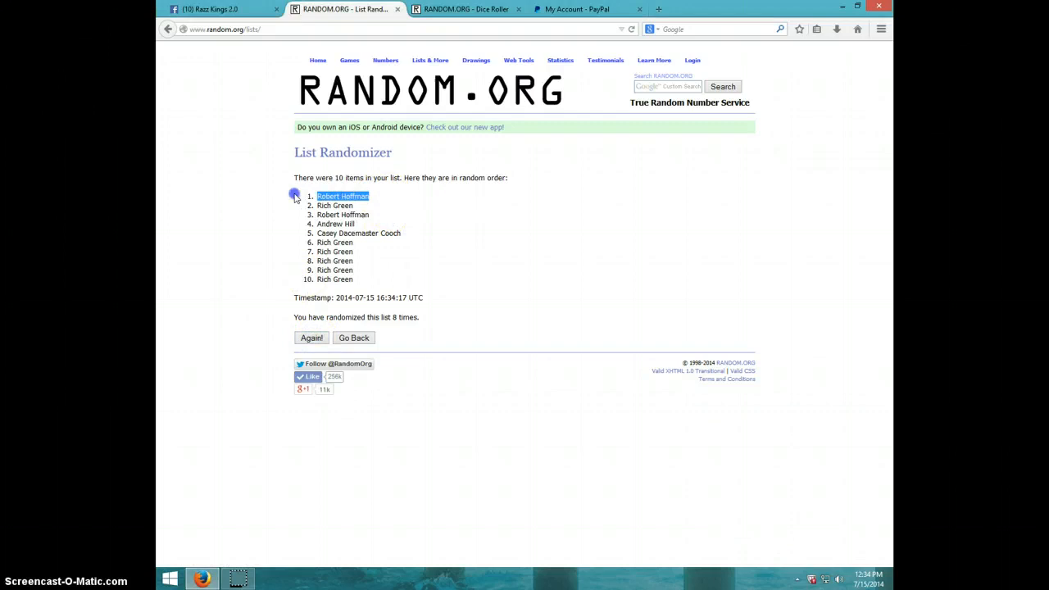
left_click(466, 9)
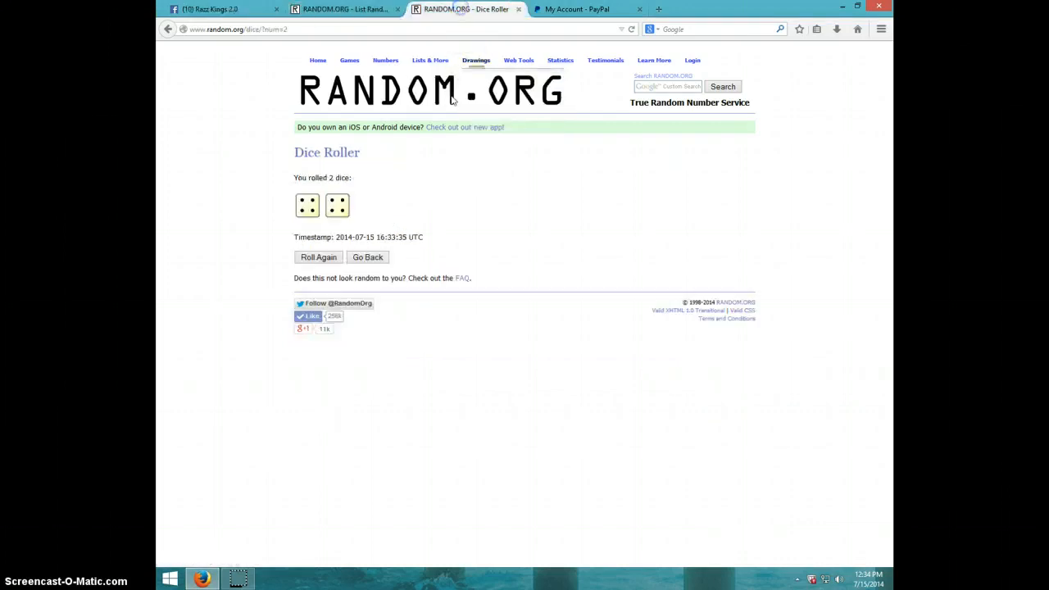
left_click(344, 10)
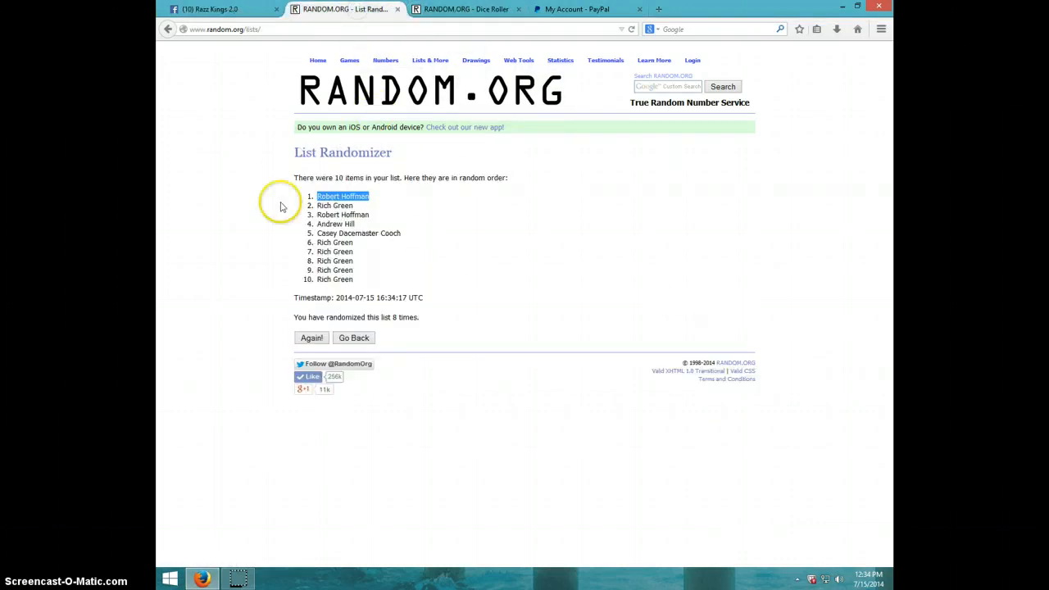
left_click(866, 578)
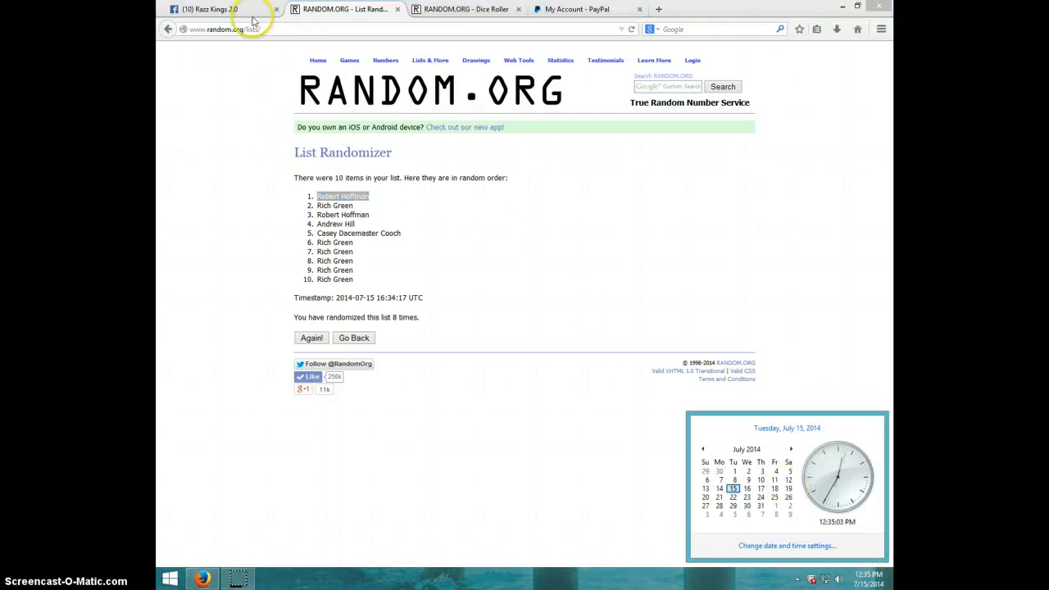
left_click(214, 10)
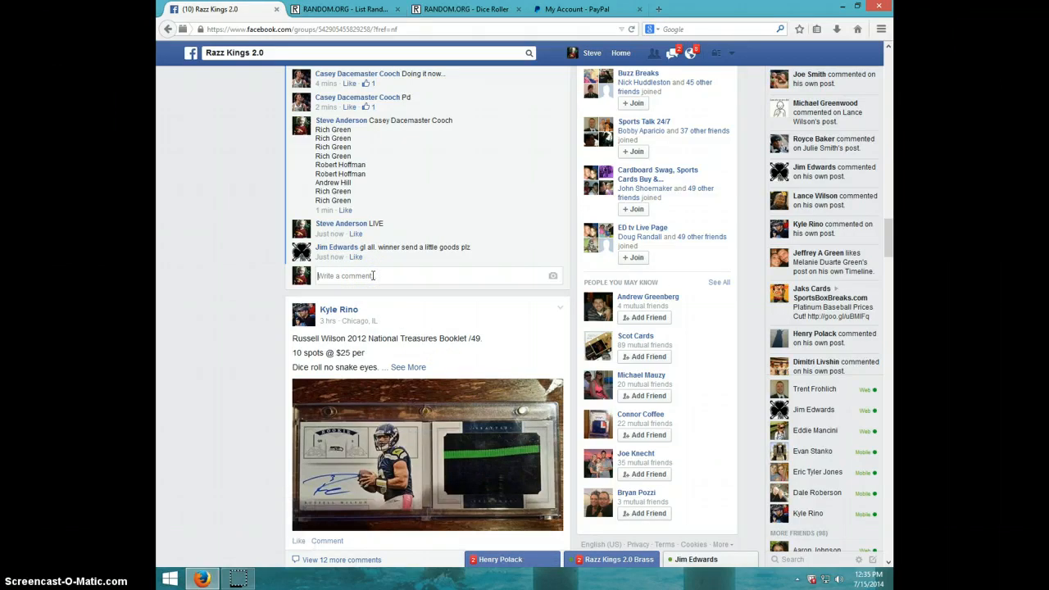
Step: Type 'DONE' in the comment box under the name-list post
type("DONE")
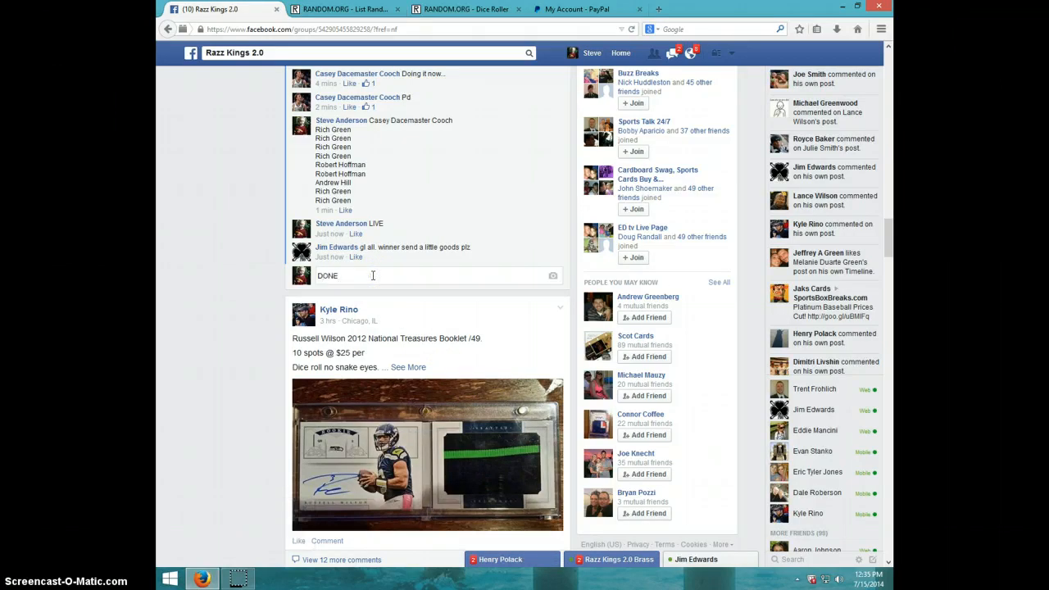